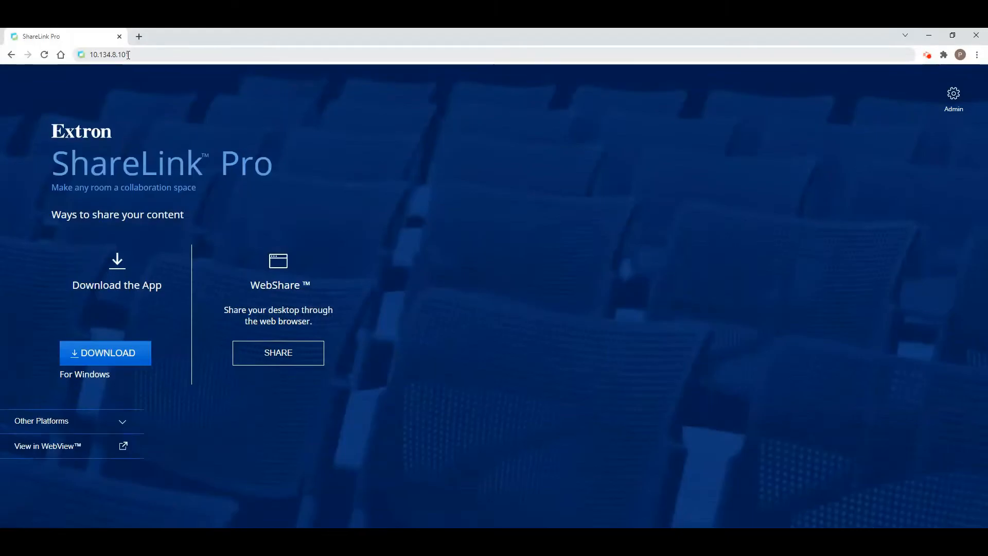
- Load the ShareLink Pro page at 10.134.8.101 and start WebShare browser sharing
{"action": "type", "text": "1"}
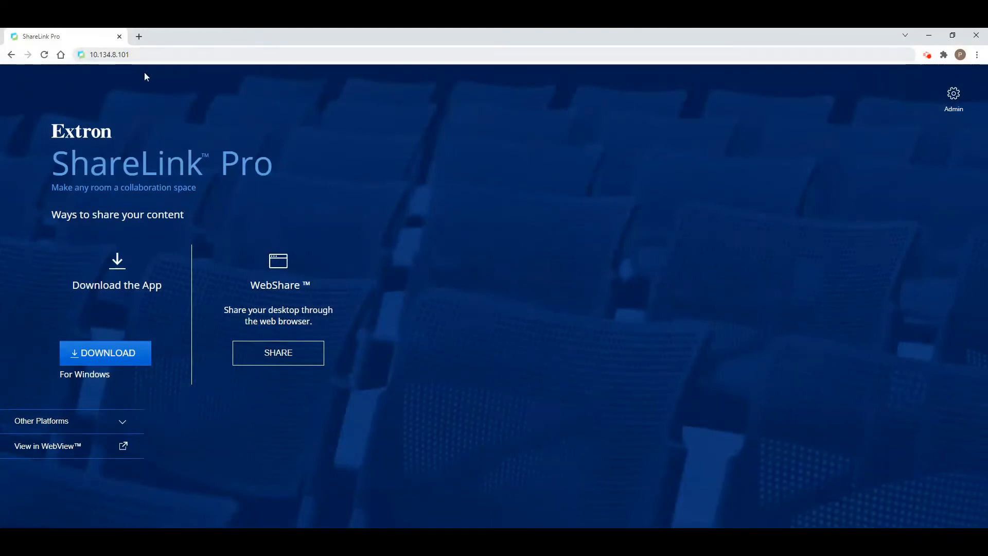
{"action": "mouse_move", "coordinate": [327, 372]}
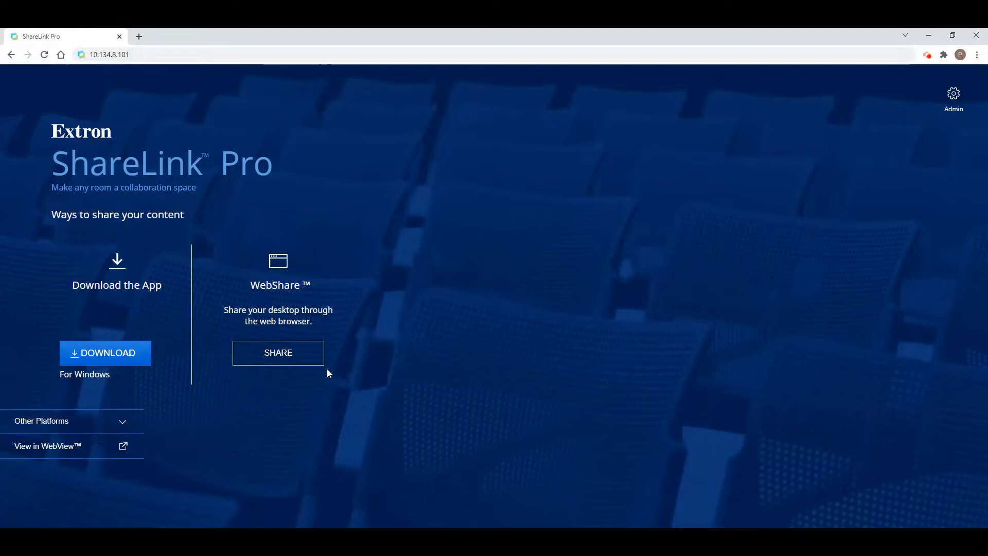
{"action": "left_click", "coordinate": [278, 352]}
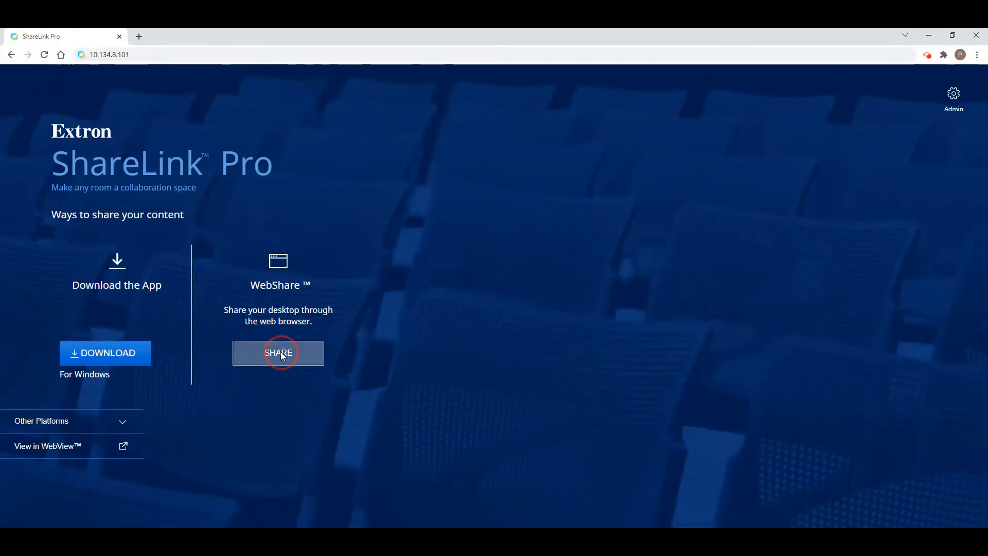
- Connect WebShare to the room display with code 3844 and the name 'Studen'
{"action": "left_click", "coordinate": [278, 352]}
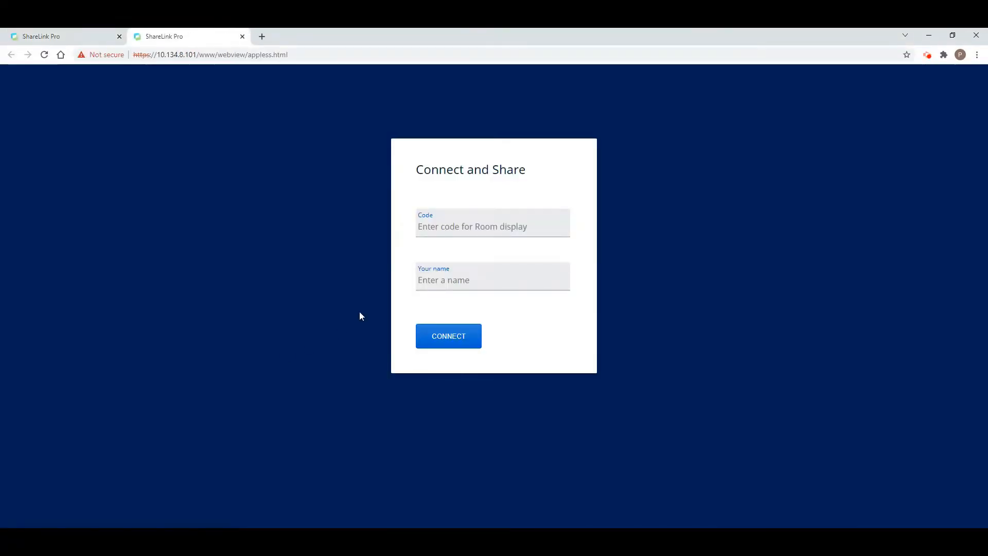
{"action": "left_click", "coordinate": [492, 227]}
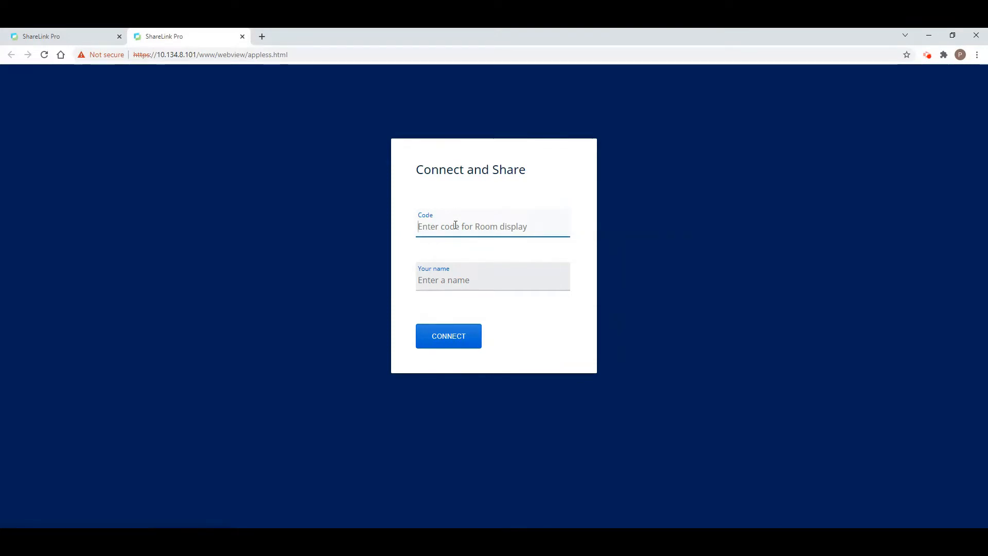
{"action": "type", "text": "3"}
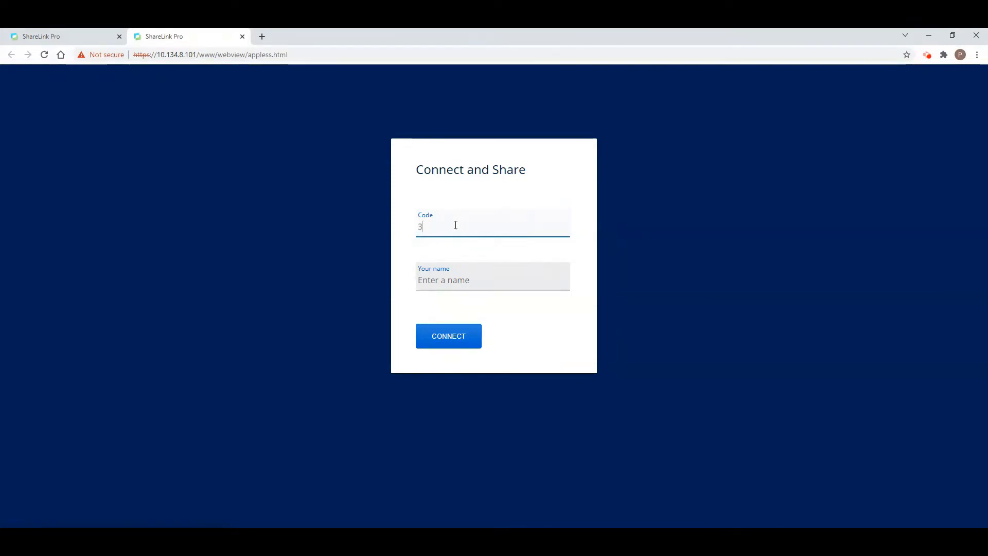
{"action": "type", "text": "844"}
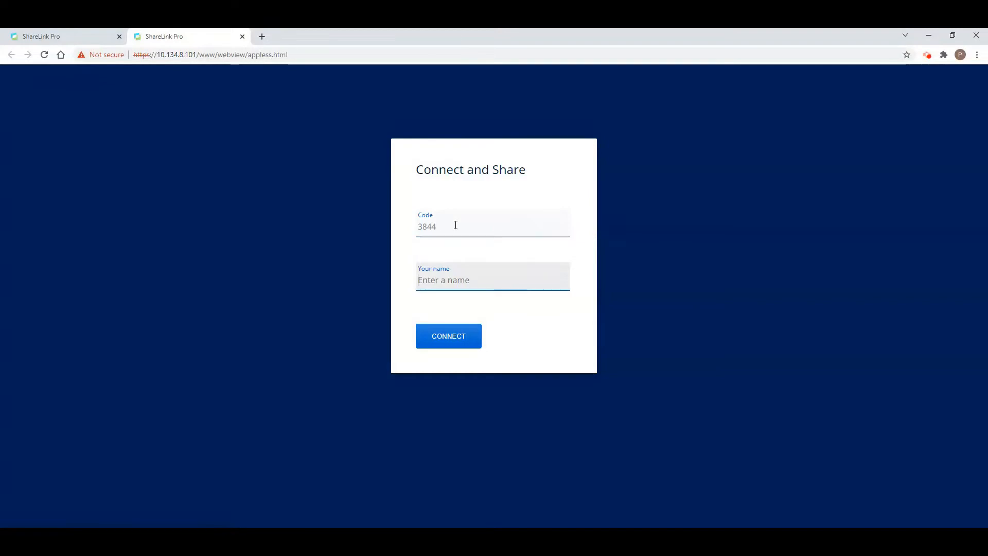
{"action": "type", "text": "Studen"}
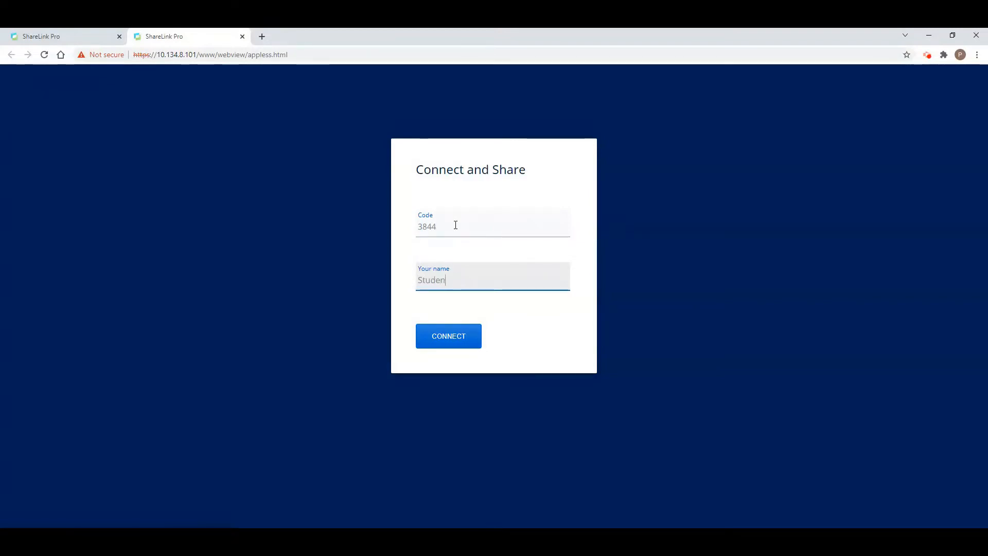
{"action": "left_click", "coordinate": [448, 335]}
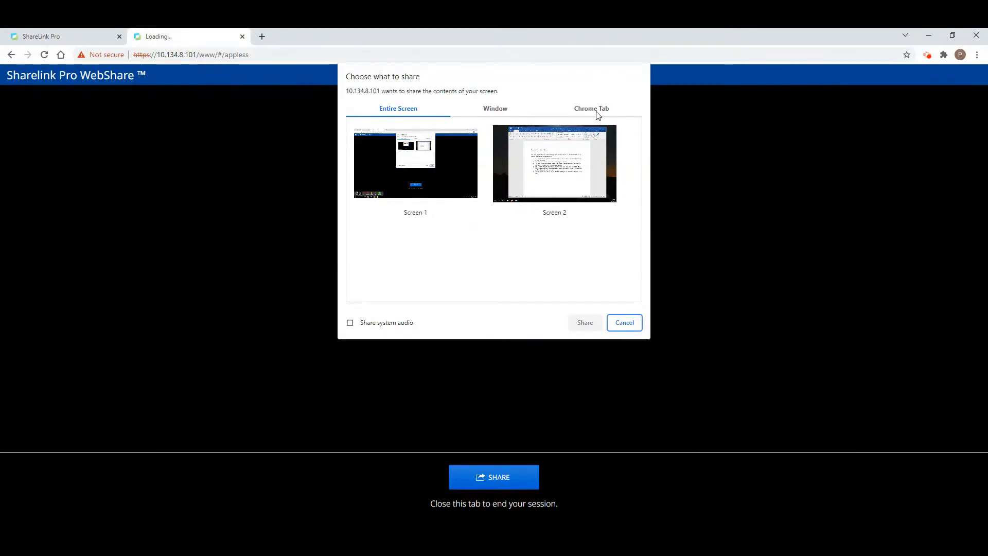
{"action": "mouse_move", "coordinate": [454, 164]}
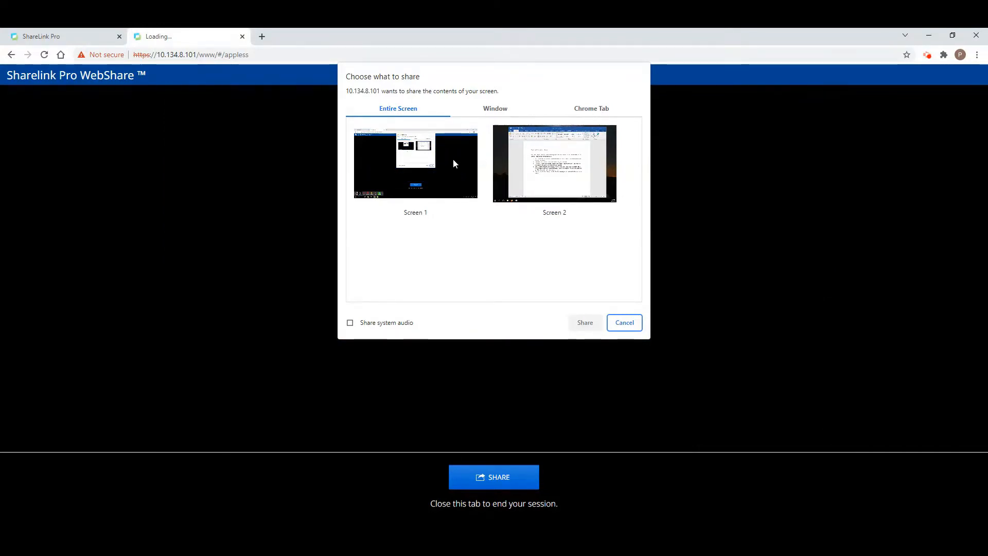
- Share the whole of Screen 1 with system audio to the room display
{"action": "left_click", "coordinate": [415, 163]}
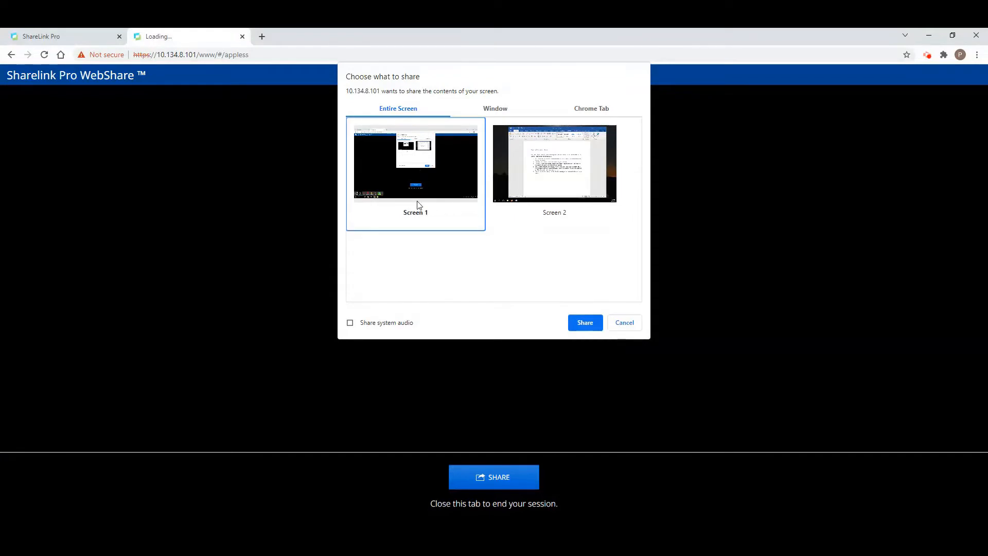
{"action": "mouse_move", "coordinate": [352, 328]}
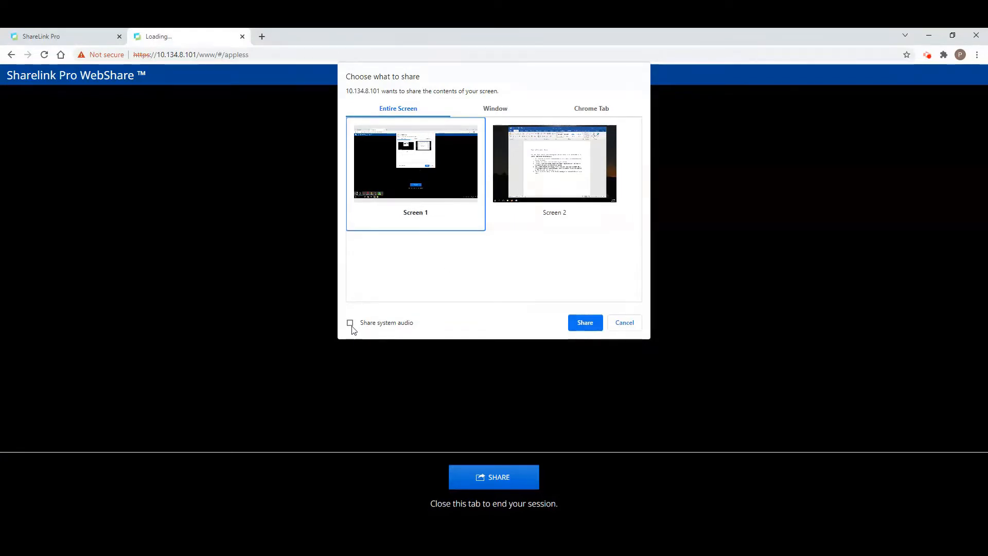
{"action": "left_click", "coordinate": [350, 322]}
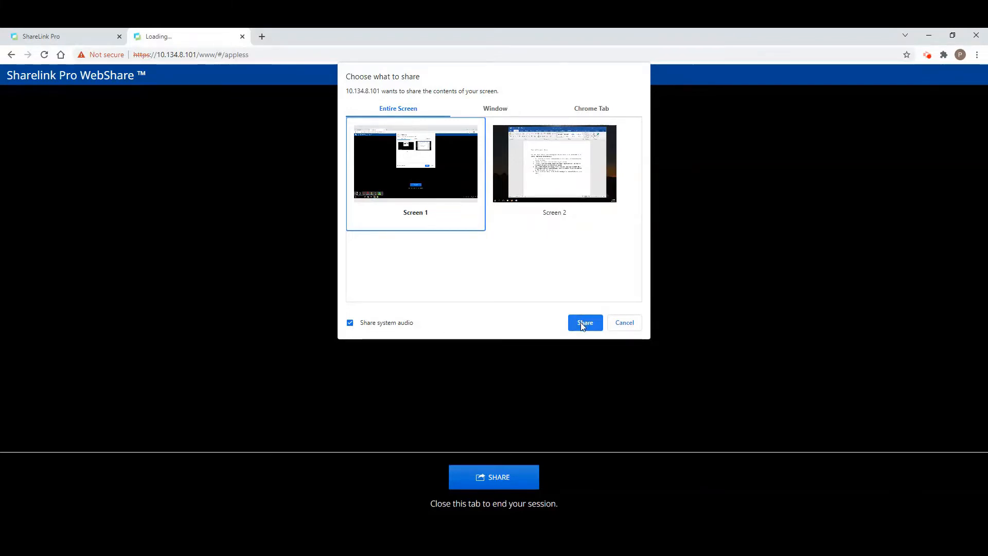
{"action": "left_click", "coordinate": [585, 322]}
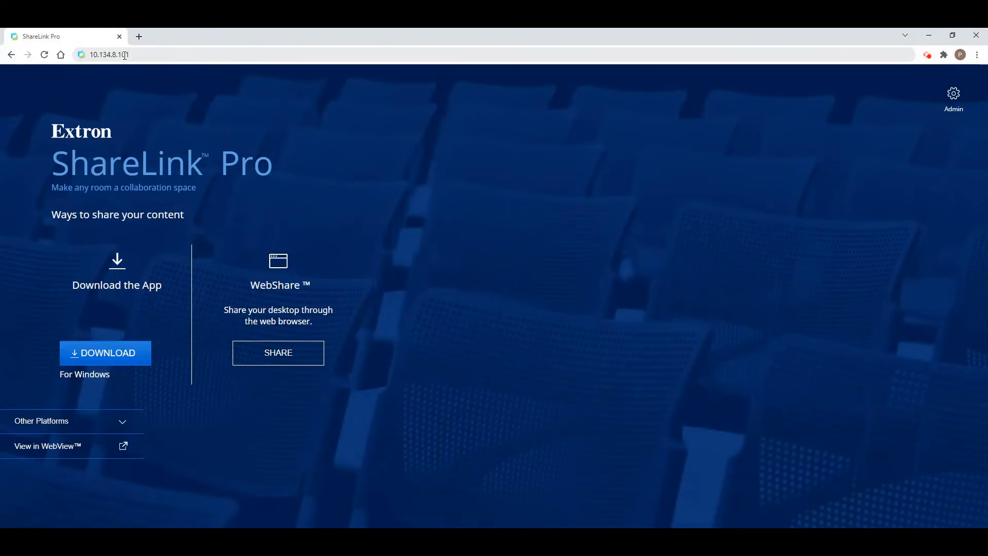
- Return to the ShareLink Pro home page and download the Windows desktop app
{"action": "left_click", "coordinate": [107, 55]}
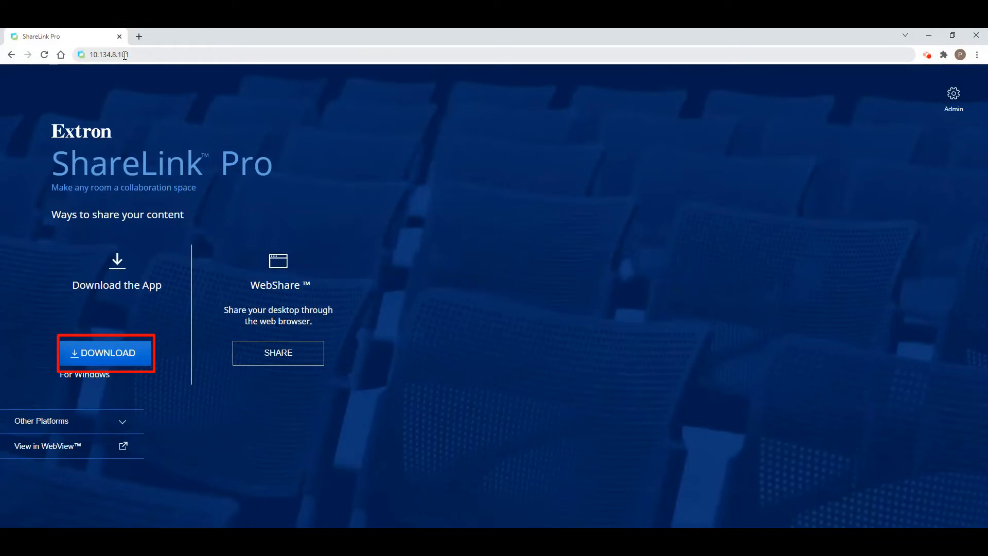
{"action": "left_click", "coordinate": [105, 352]}
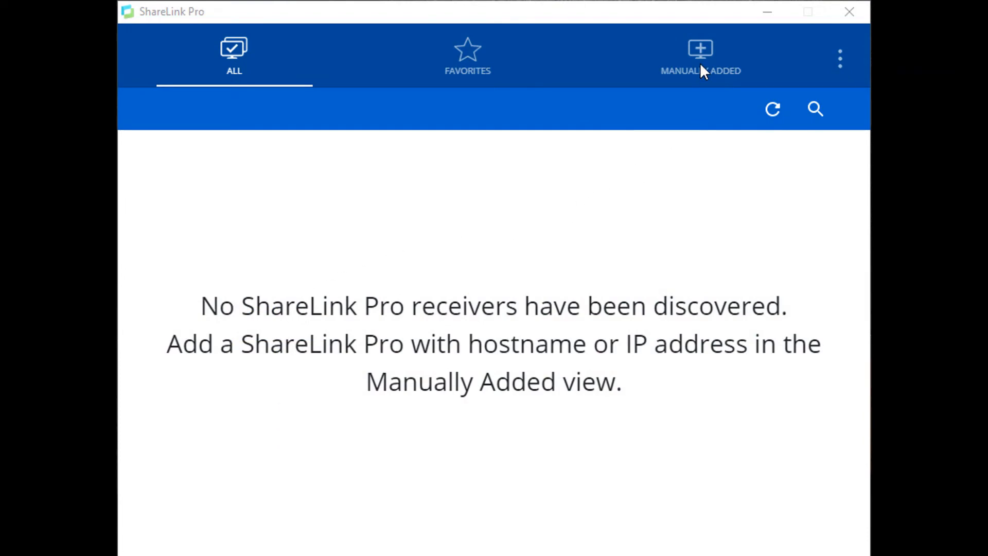
- Show the Manually Added receivers and bring up the Add a ShareLink Pro form
{"action": "left_click", "coordinate": [700, 56]}
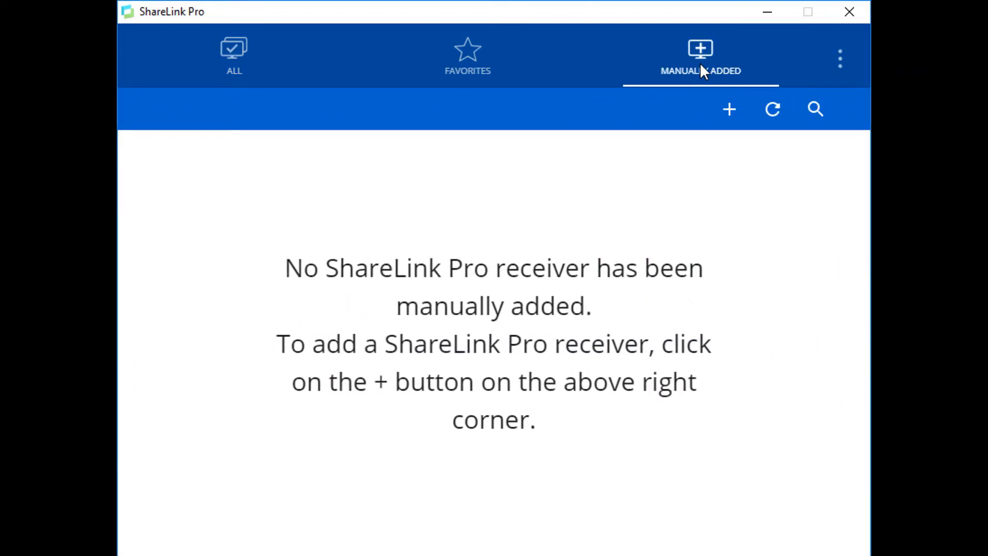
{"action": "mouse_move", "coordinate": [722, 149]}
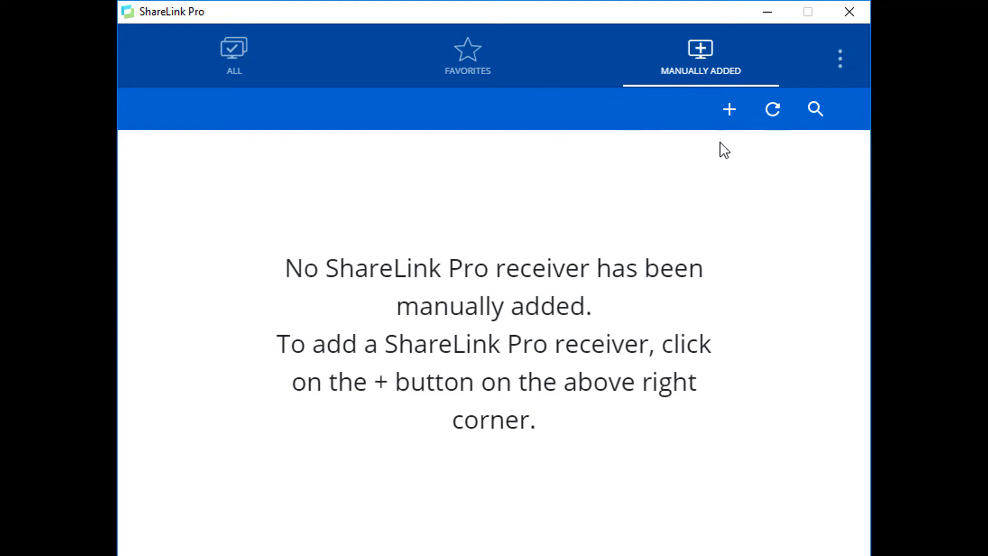
{"action": "mouse_move", "coordinate": [729, 120]}
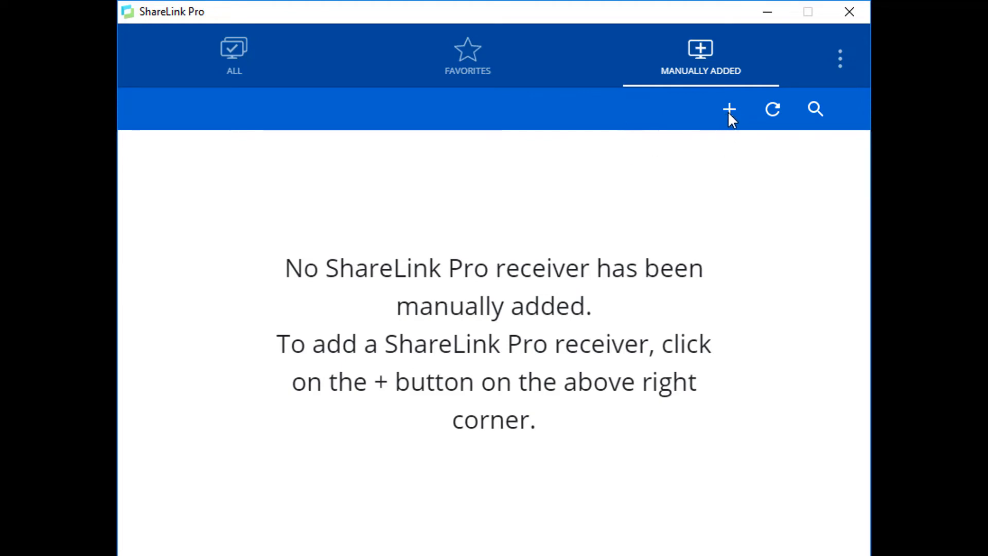
{"action": "left_click", "coordinate": [729, 109]}
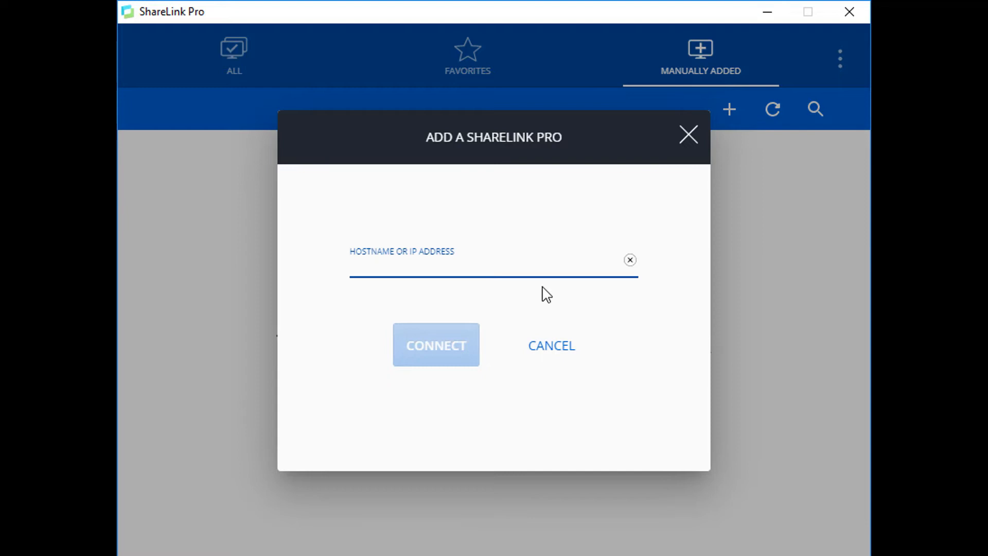
- Connect the desktop app to receiver 10.134.8.101 and enter the display's four-digit code
{"action": "type", "text": "10.134."}
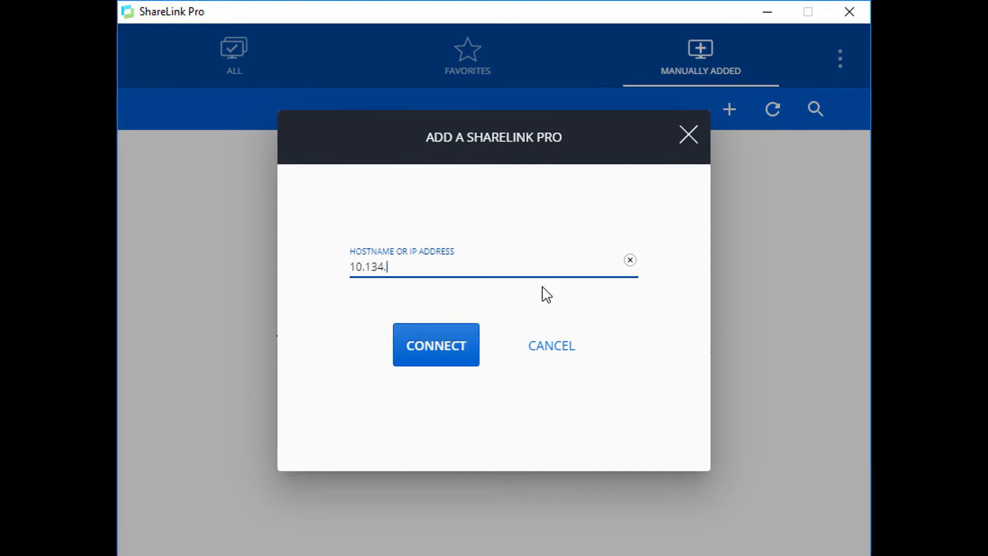
{"action": "type", "text": "8.101"}
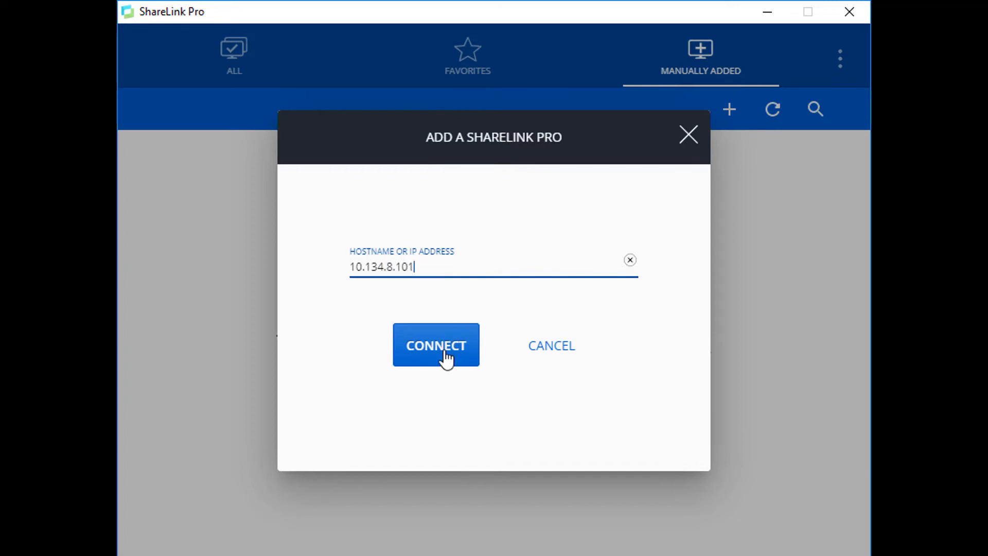
{"action": "left_click", "coordinate": [436, 345]}
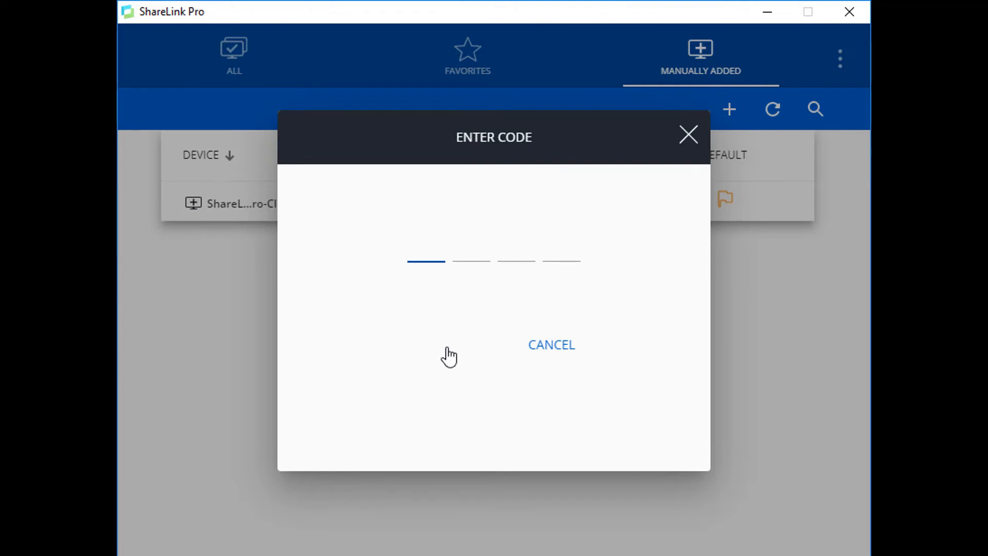
{"action": "type", "text": "100"}
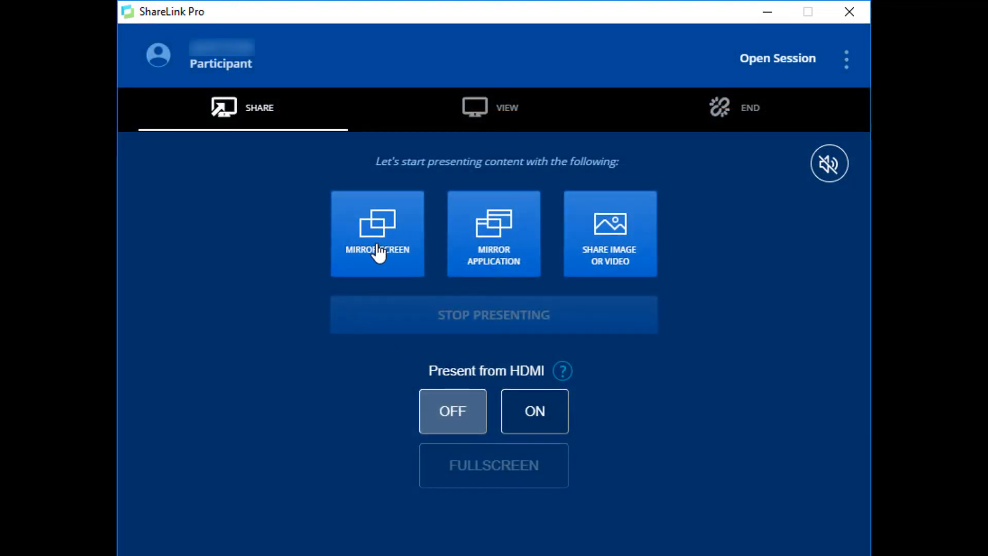
{"action": "mouse_move", "coordinate": [494, 293]}
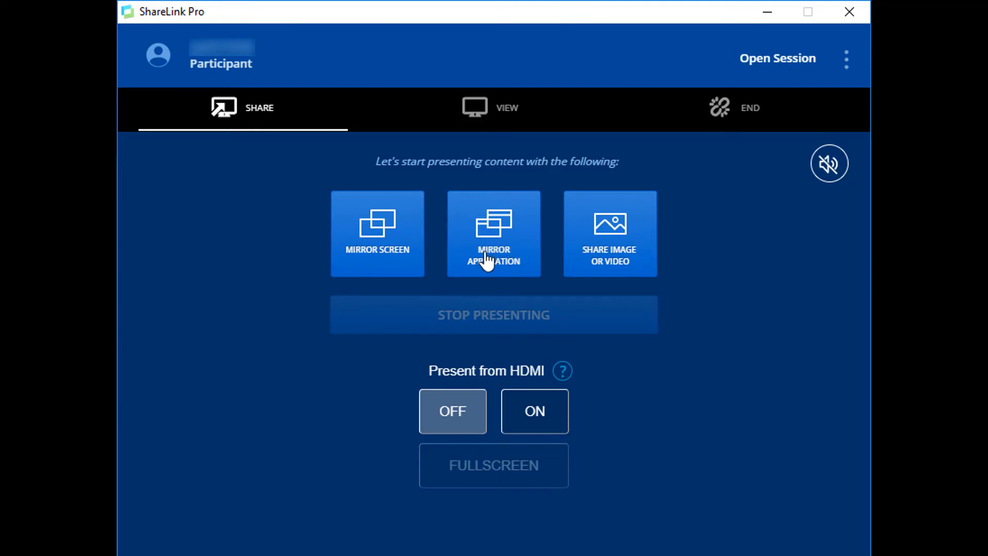
{"action": "mouse_move", "coordinate": [621, 246]}
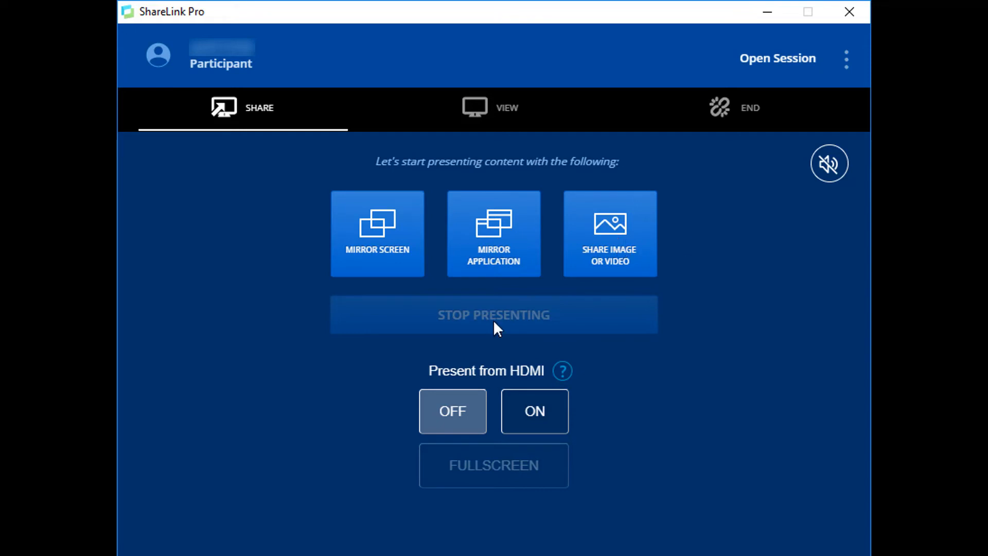
{"action": "mouse_move", "coordinate": [456, 330]}
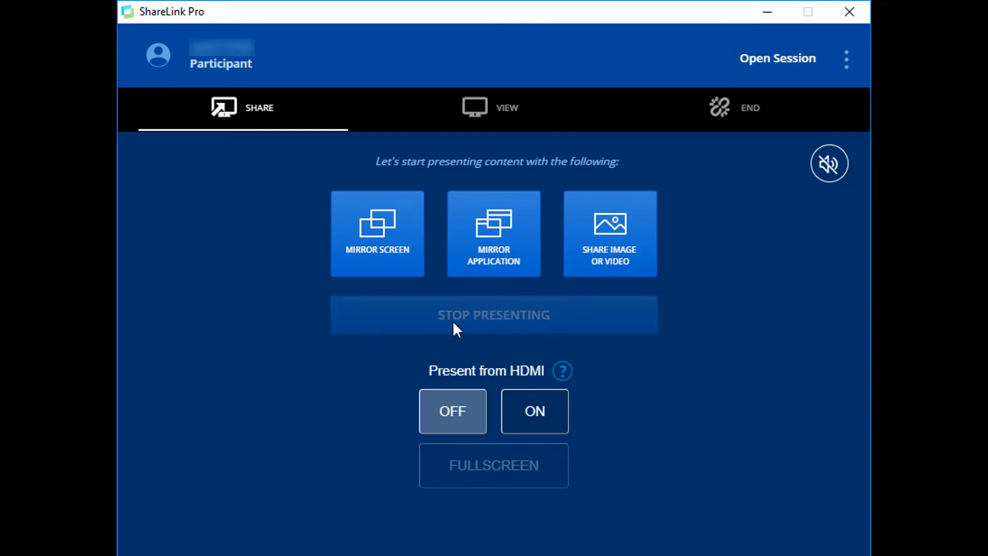
{"action": "mouse_move", "coordinate": [492, 322]}
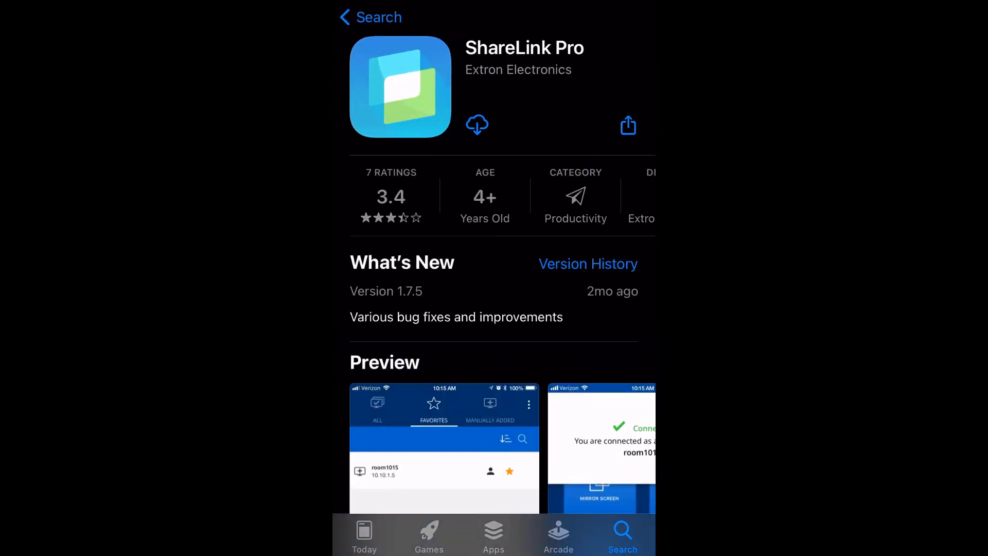
- Install the ShareLink Pro app from the App Store and launch it on the phone
{"action": "left_click", "coordinate": [476, 124]}
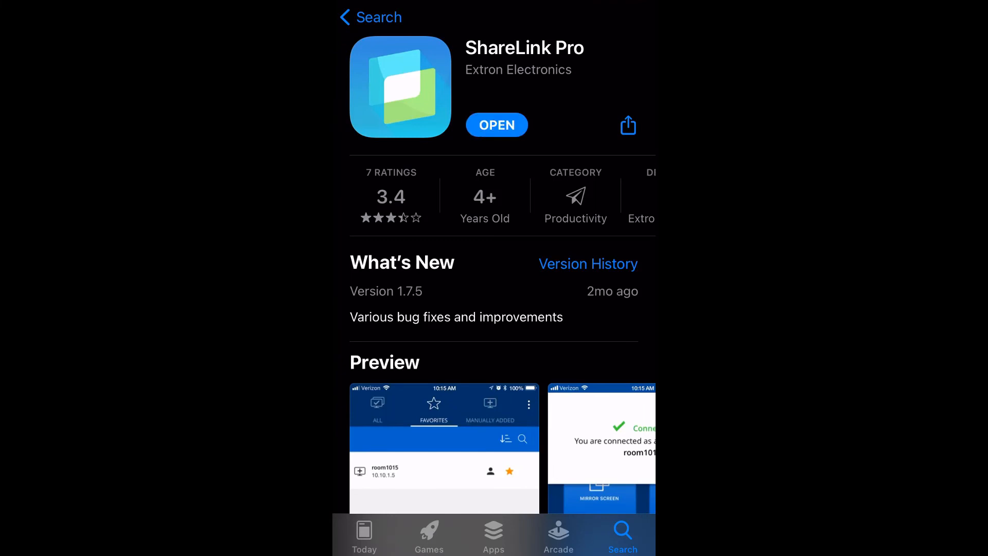
{"action": "left_click", "coordinate": [496, 124]}
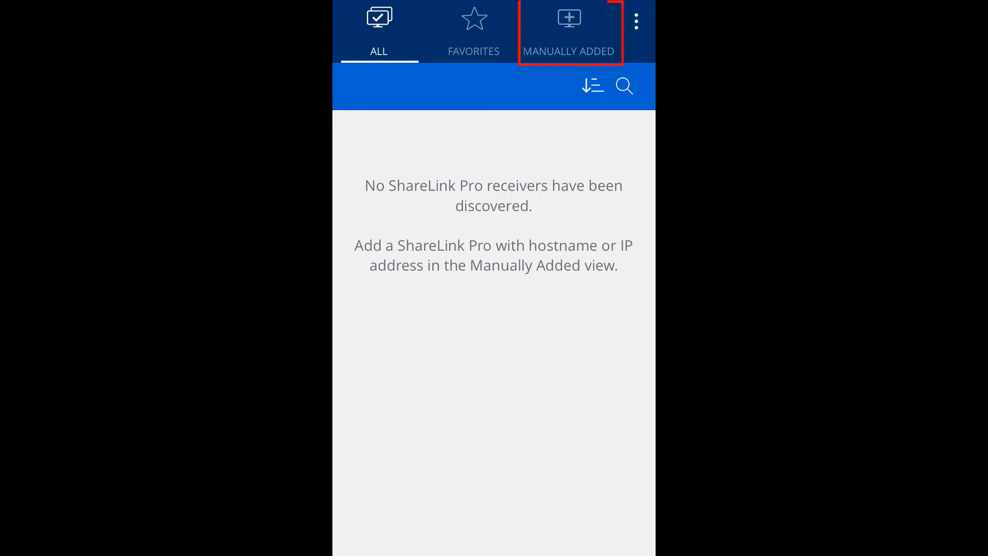
- Manually add receiver 10.134.8.101 in the phone app and continue to connect
{"action": "left_click", "coordinate": [569, 32]}
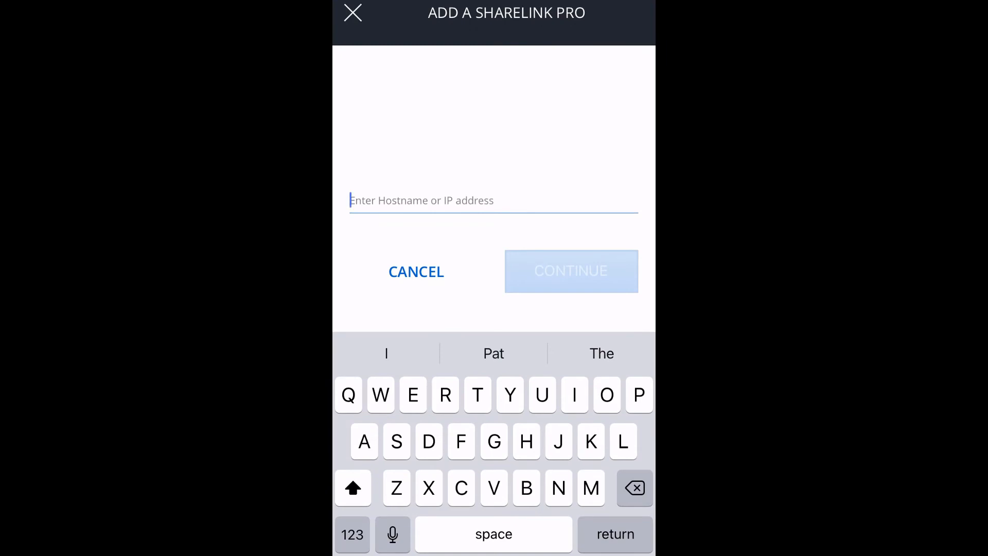
{"action": "left_click", "coordinate": [352, 534]}
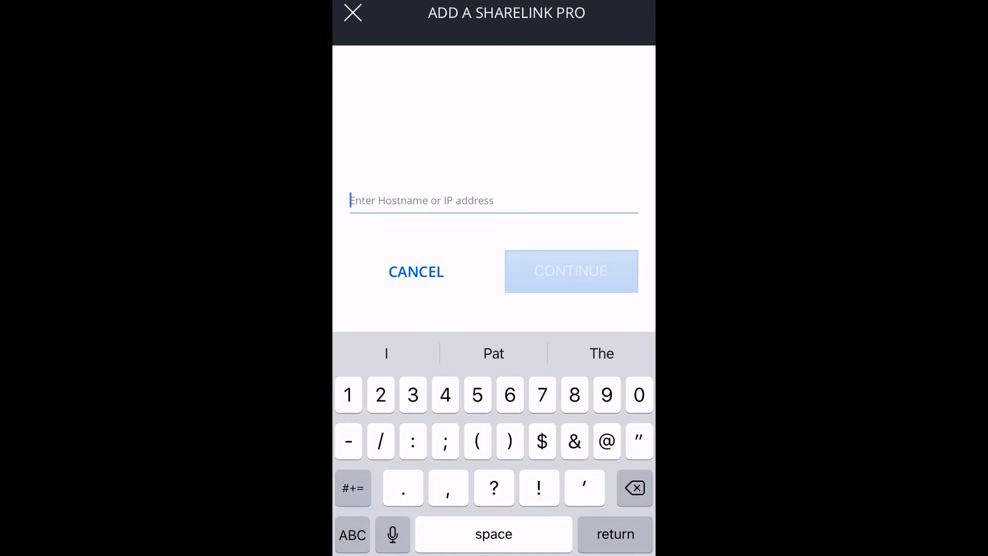
{"action": "type", "text": "10."}
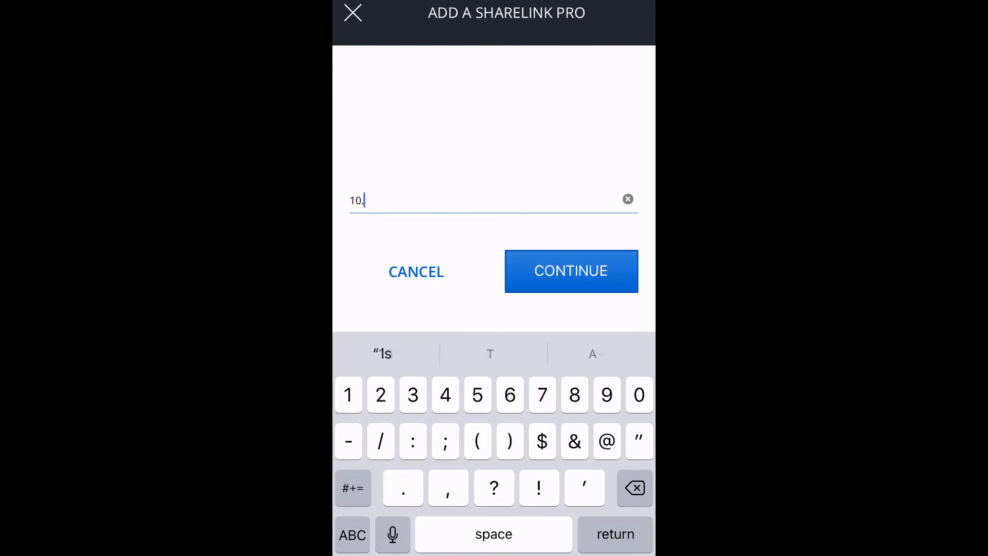
{"action": "left_click", "coordinate": [571, 270]}
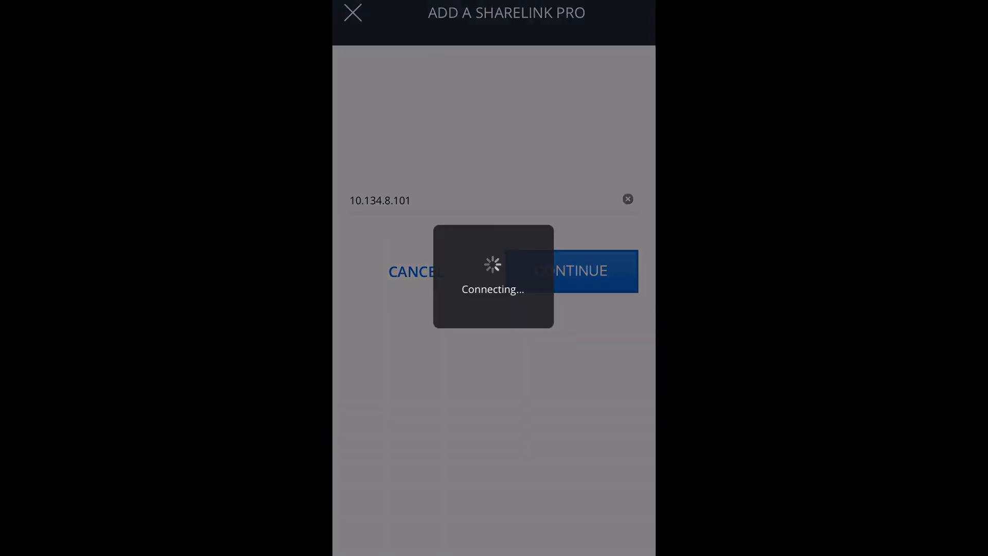